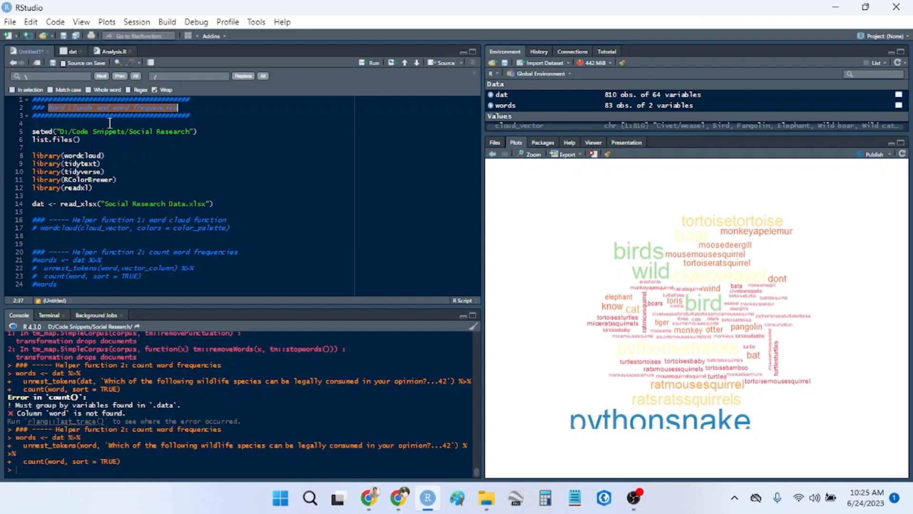
mouse_move(65, 115)
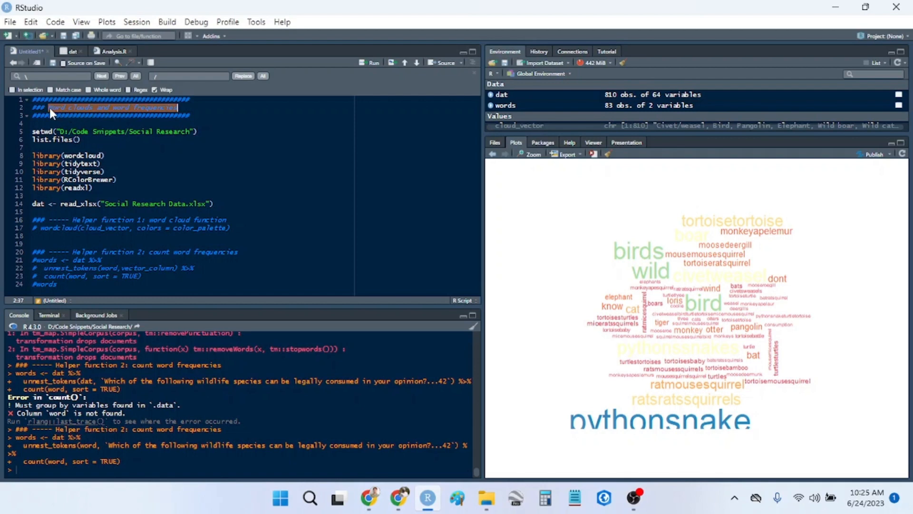
mouse_move(95, 124)
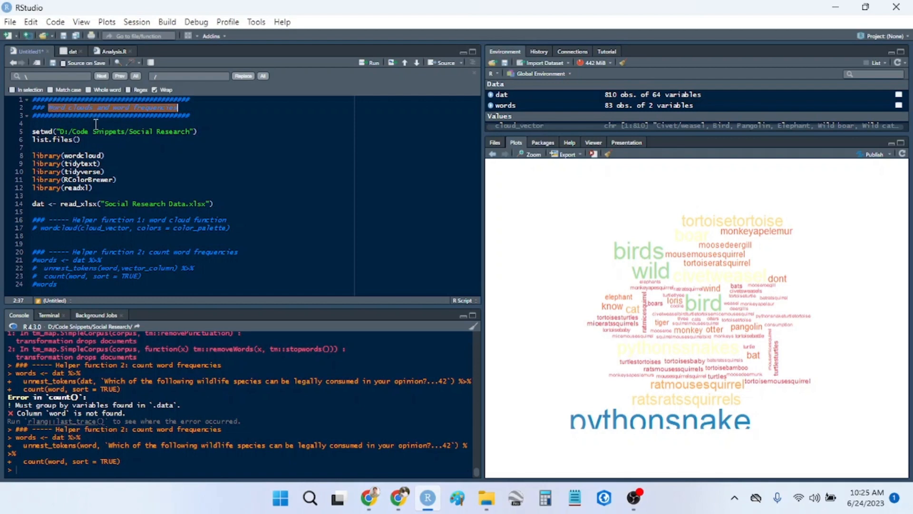
- Run setwd, list.files and the five library() calls for the Social Research folder
click(180, 162)
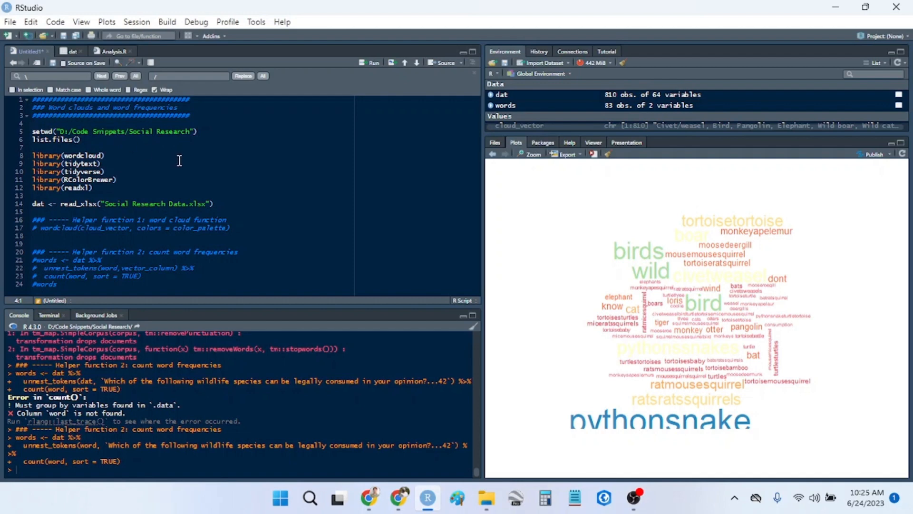
mouse_move(198, 161)
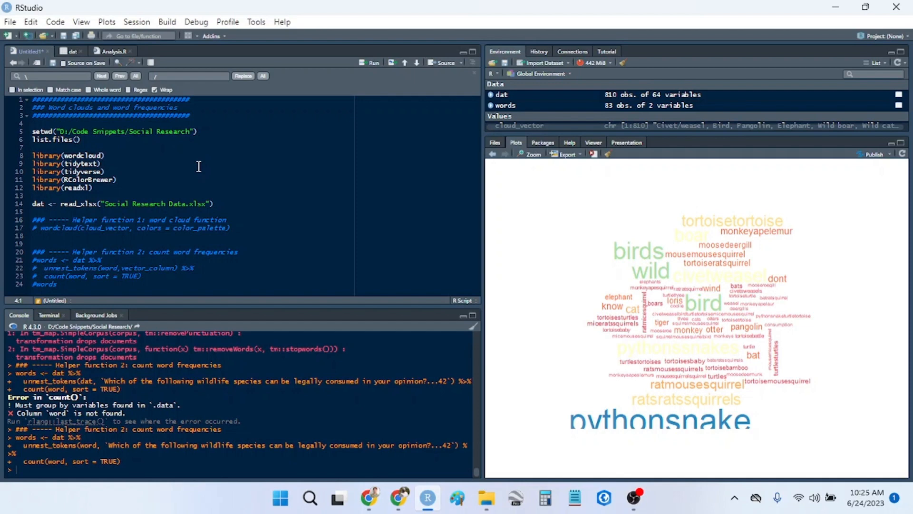
mouse_move(176, 160)
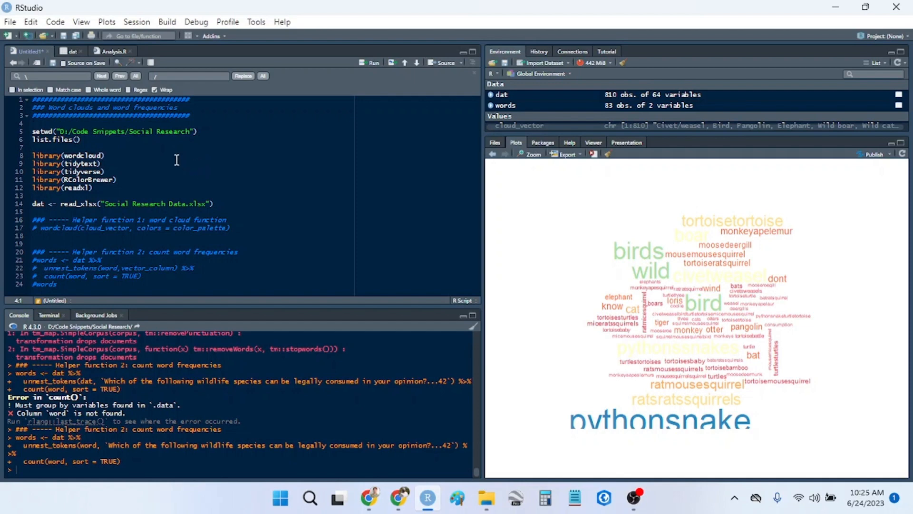
mouse_move(82, 127)
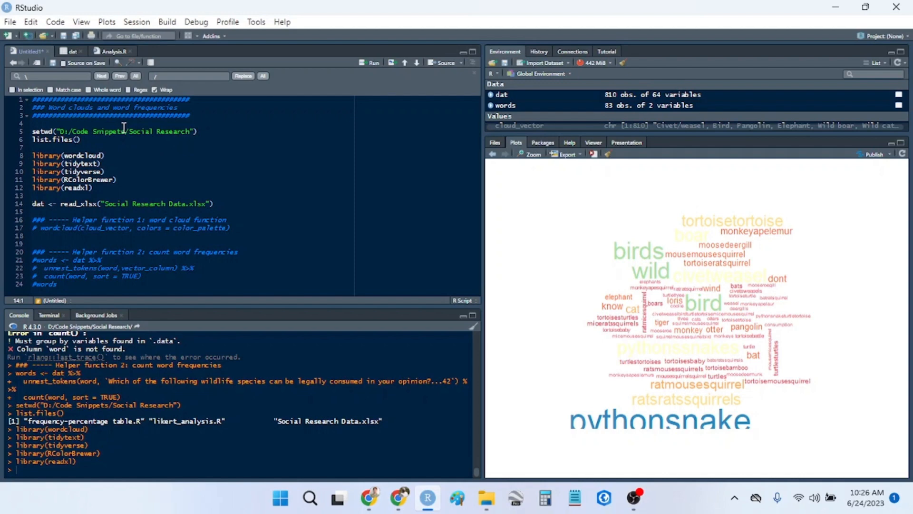
mouse_move(112, 134)
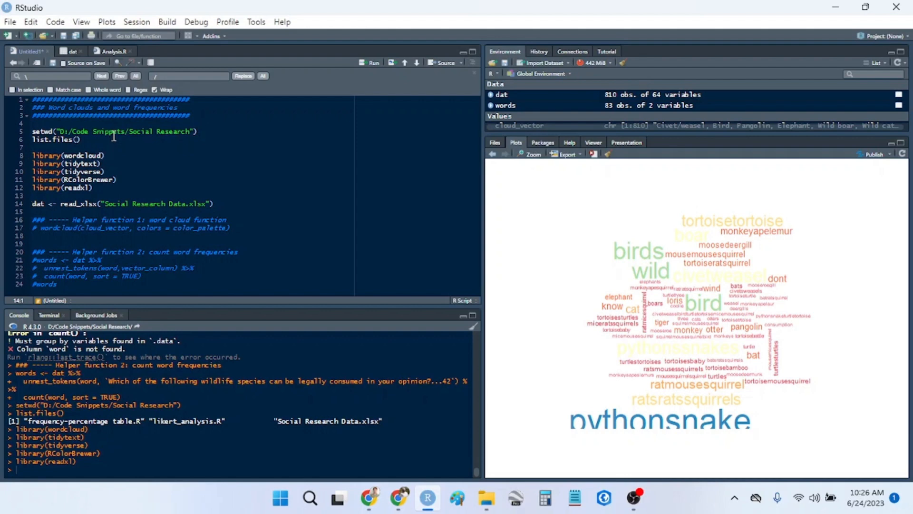
mouse_move(402, 249)
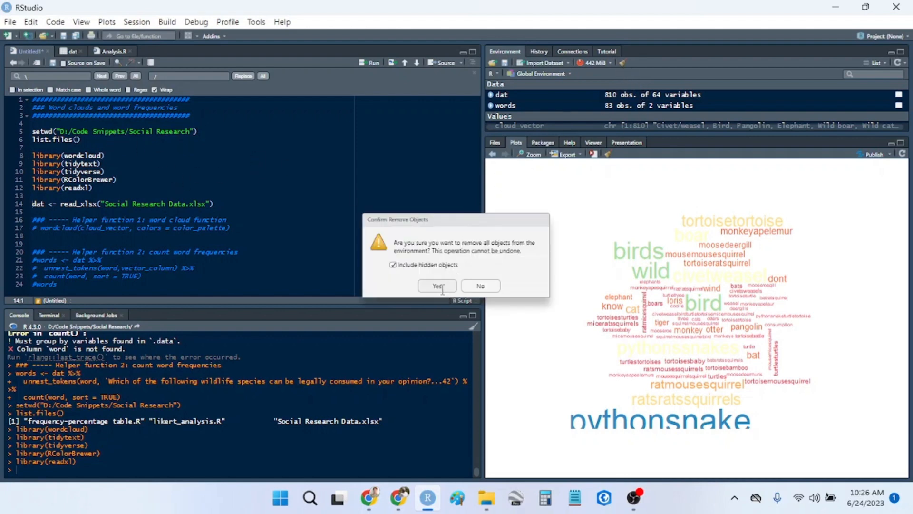
- Confirm removing all environment objects and clear all previous plots
click(436, 285)
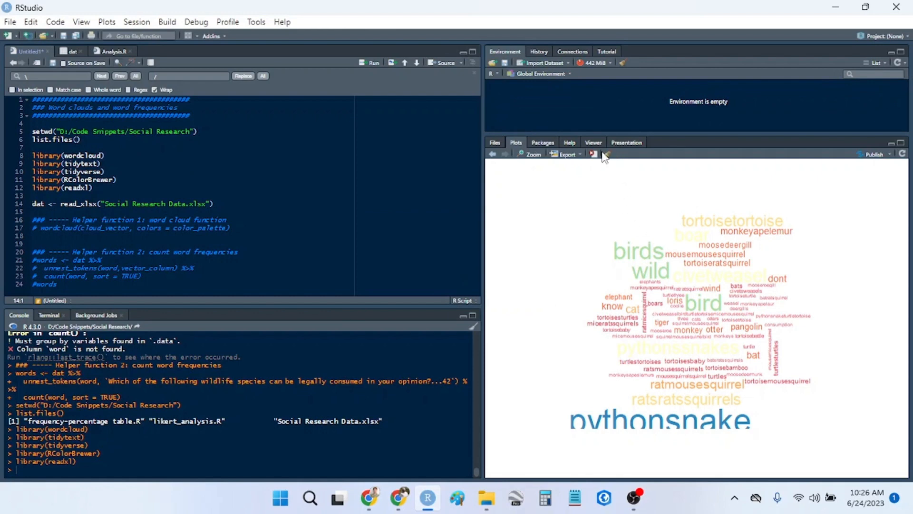
click(607, 155)
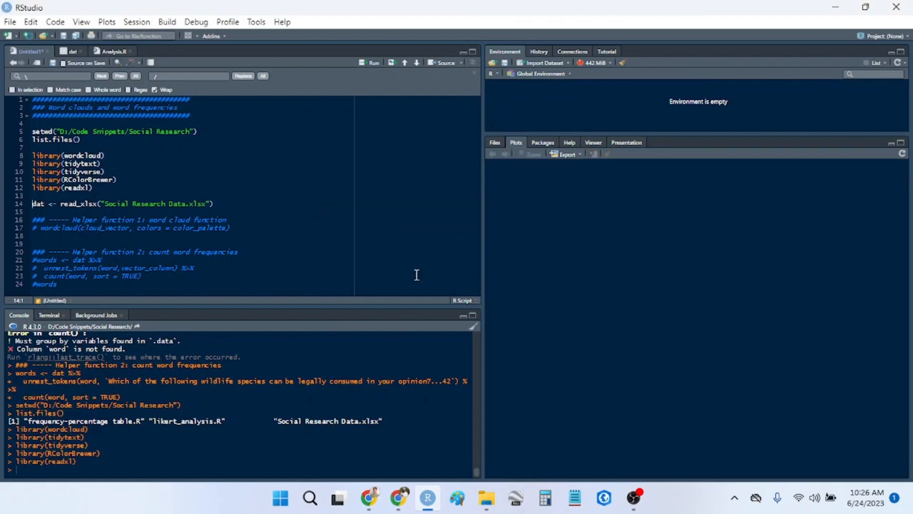
- Read the Social Research Data spreadsheet into dat (810 rows, 64 columns) and browse it
key(Ctrl+l)
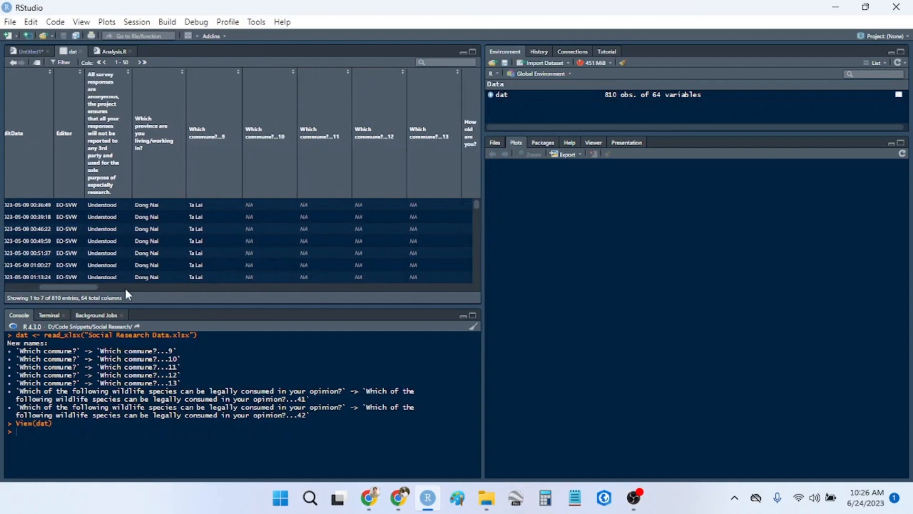
scroll(right, 3)
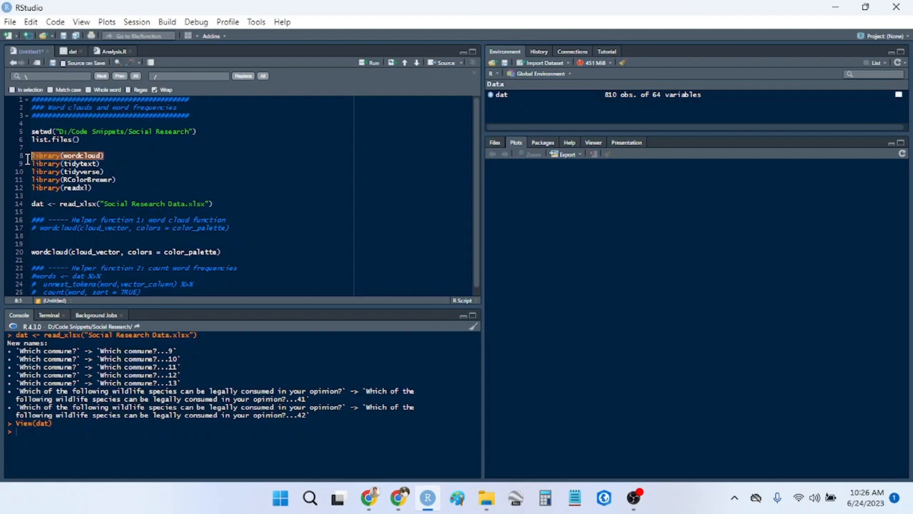
- Write cloud_vector <- dat$ and pick the legally consumed species column ...42
click(59, 239)
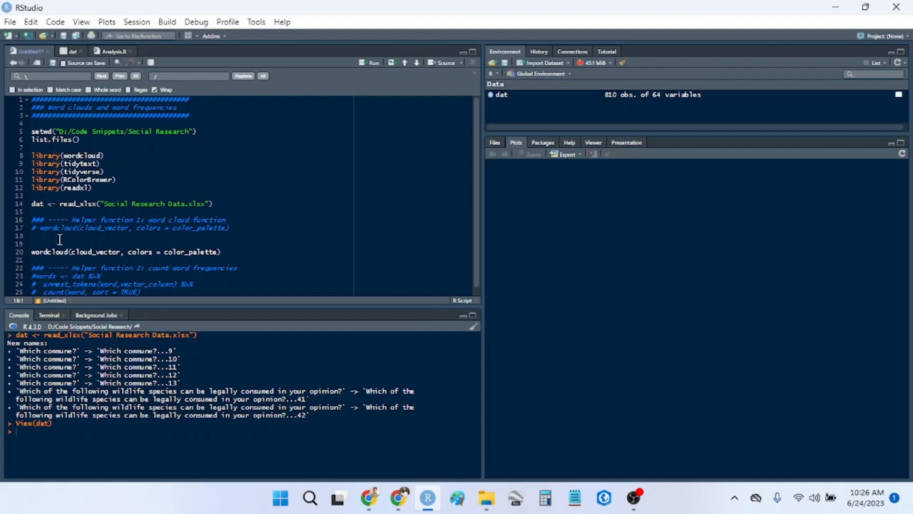
text(d)
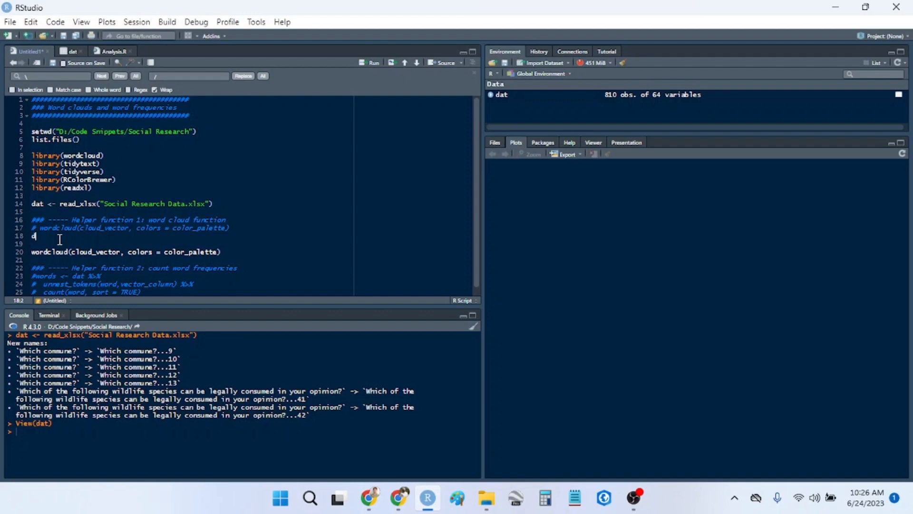
text(lo)
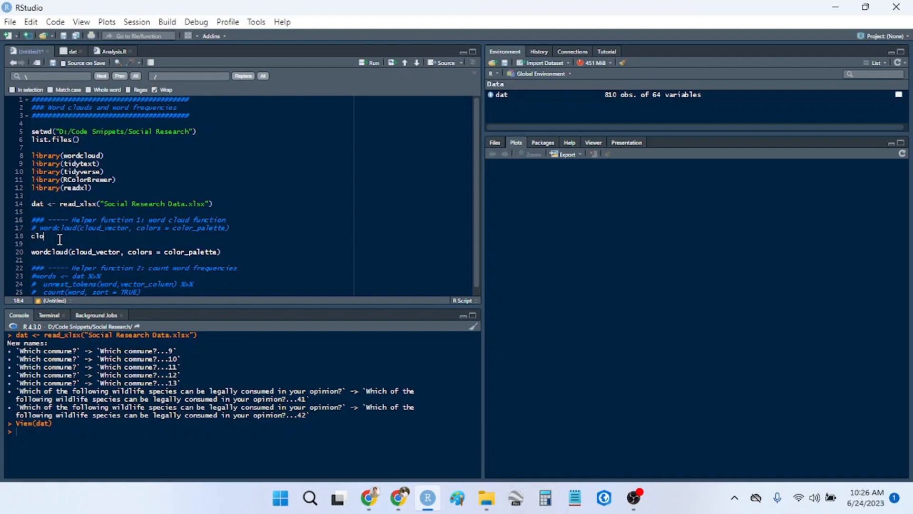
text(ud_vector)
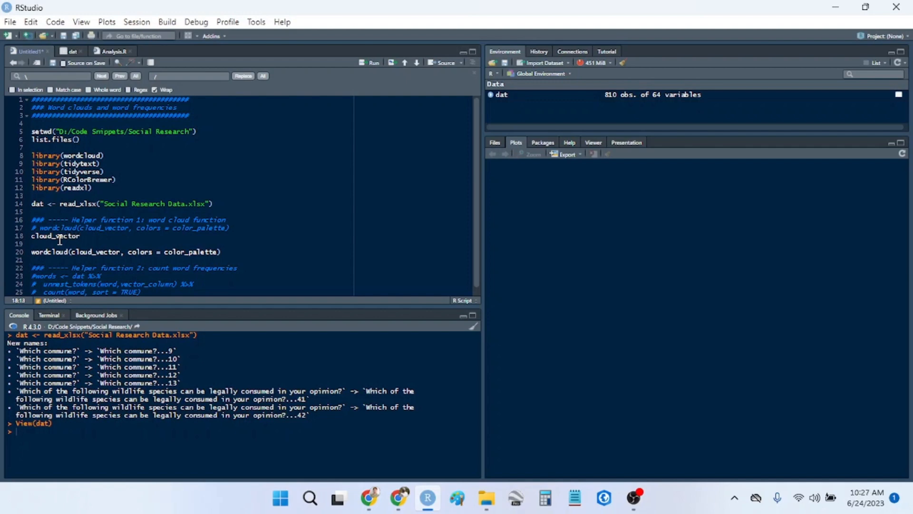
text(<- dat)
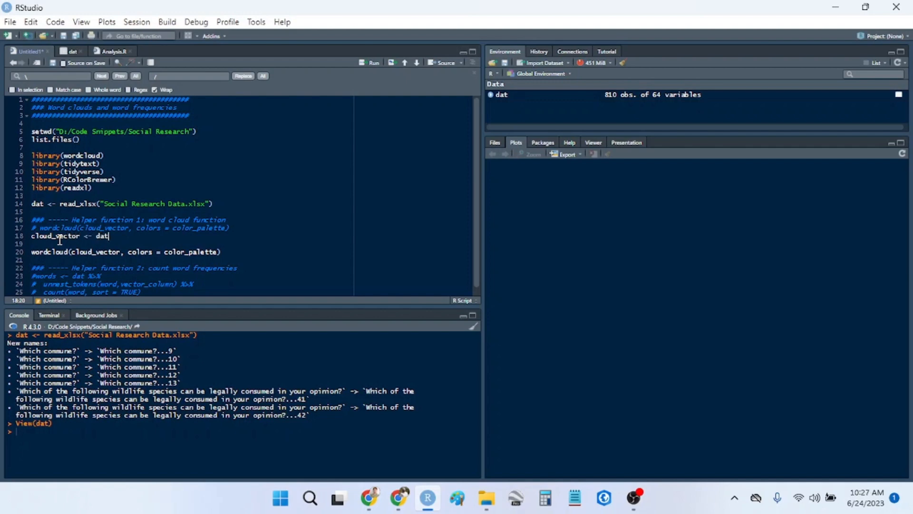
text($w)
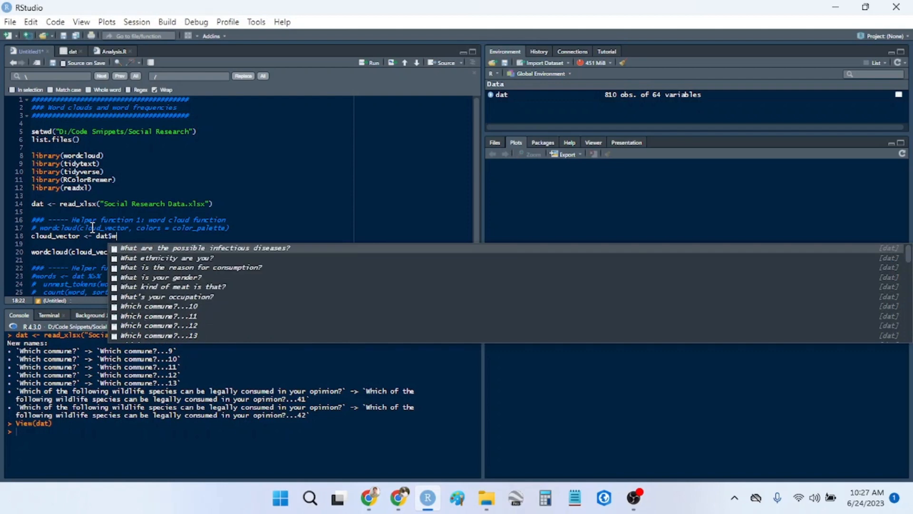
text(hich)
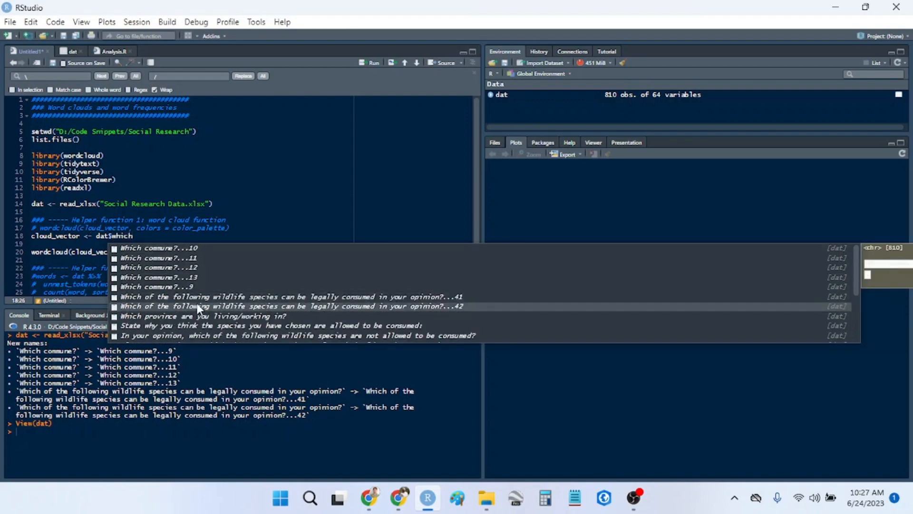
mouse_move(382, 312)
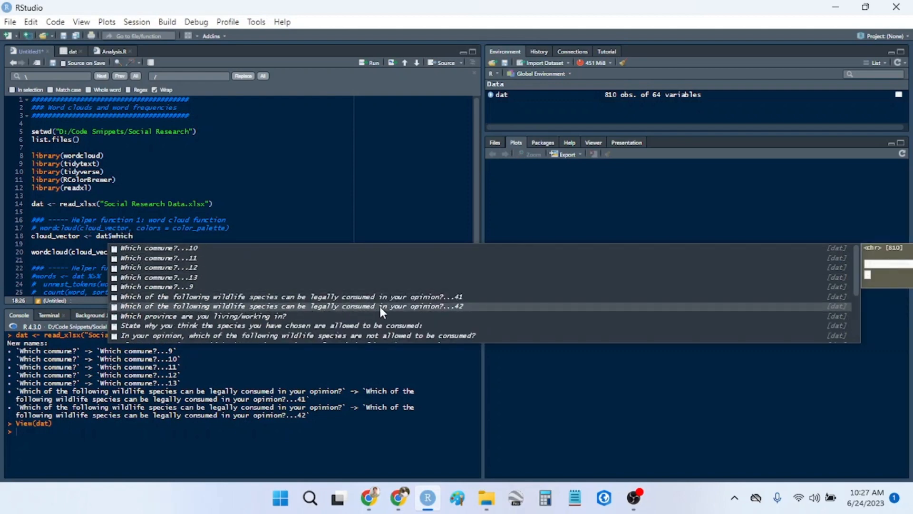
click(291, 305)
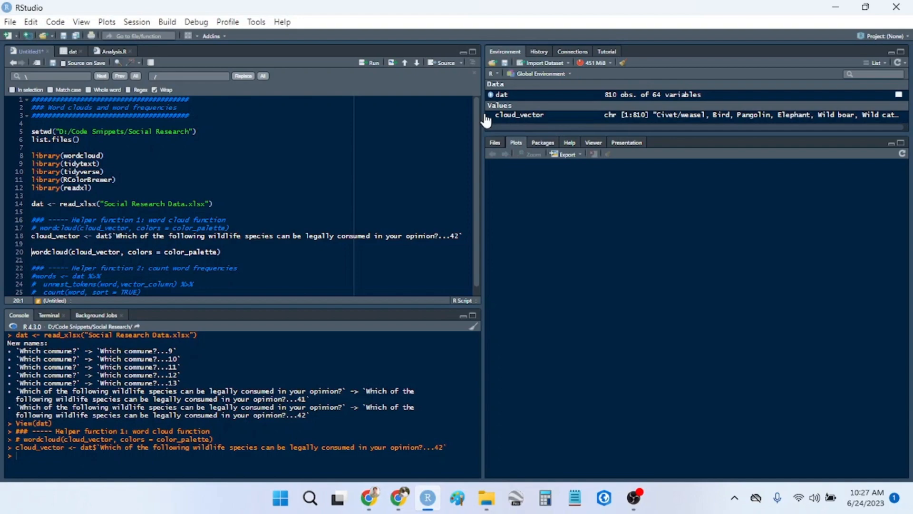
- Print the 810 cloud_vector responses and read through the species answers in the console
double_click(56, 236)
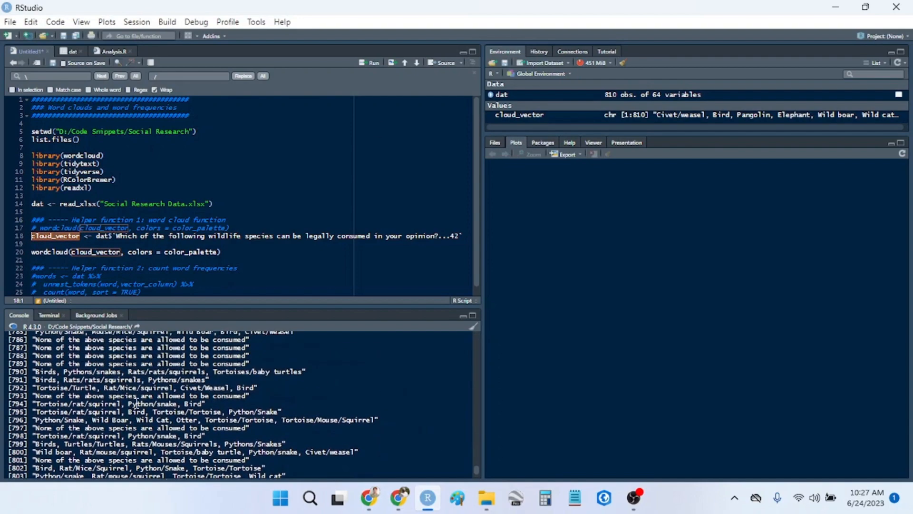
scroll(up, 3)
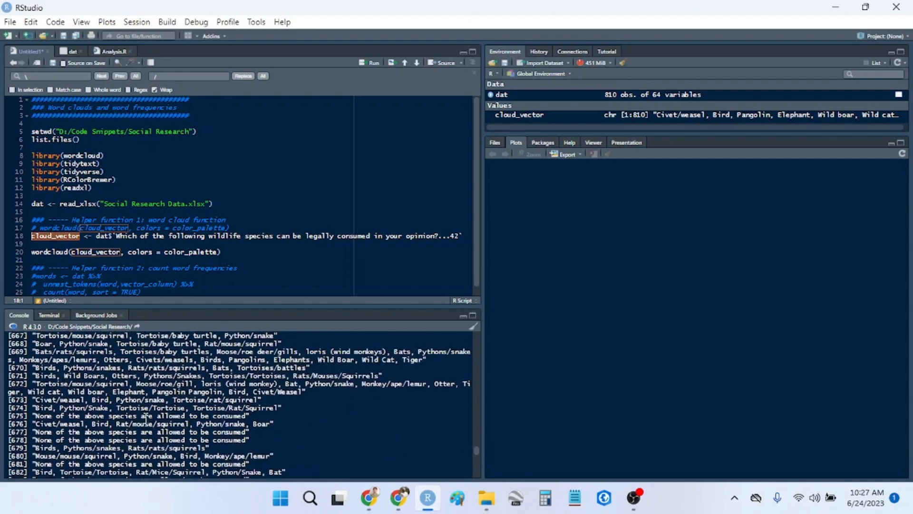
scroll(up, 3)
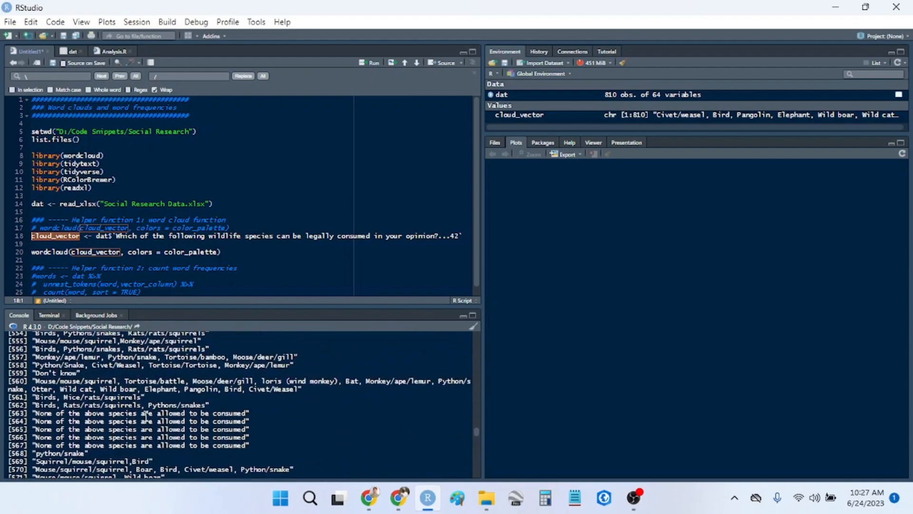
scroll(down, 3)
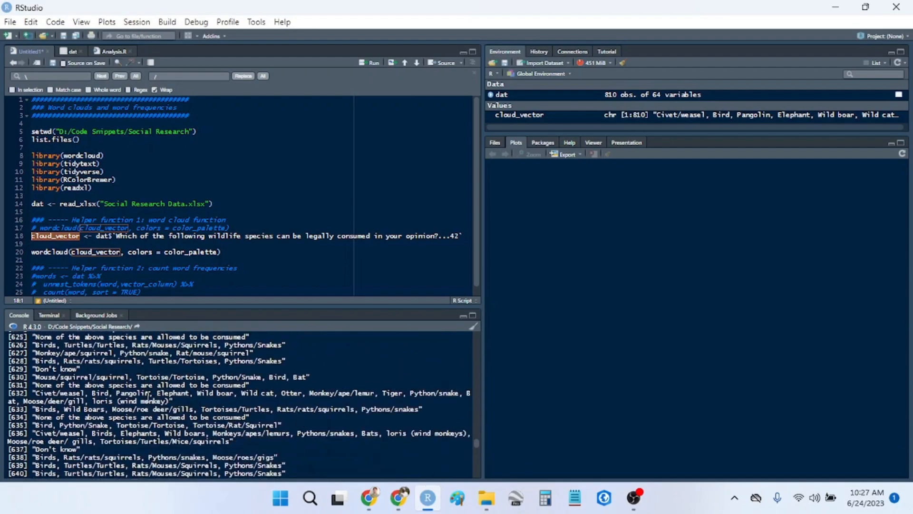
scroll(up, 3)
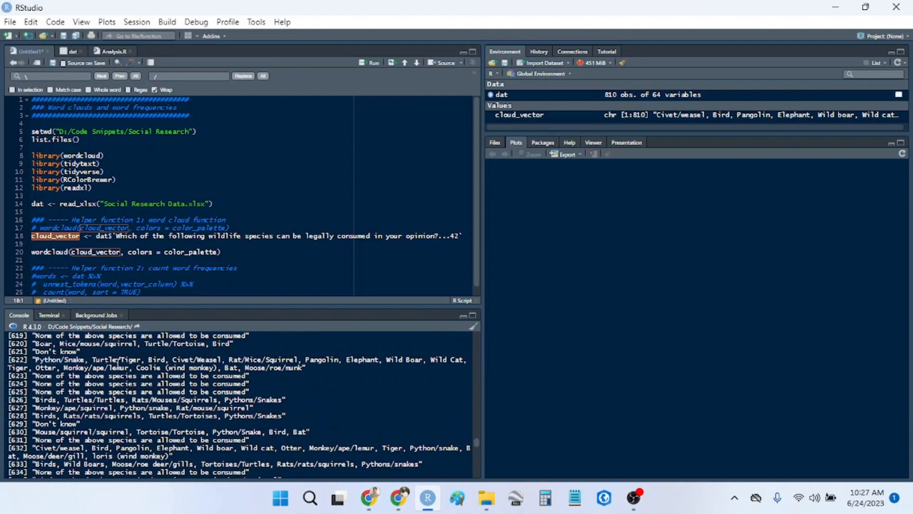
scroll(down, 3)
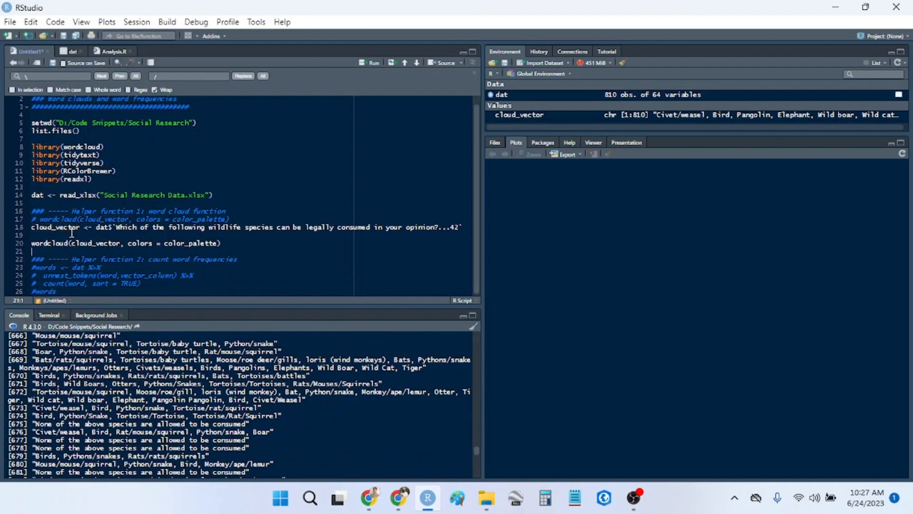
- Replace color_palette with brewer.pal(9, "Spectral") as the wordcloud colors and run it
double_click(191, 242)
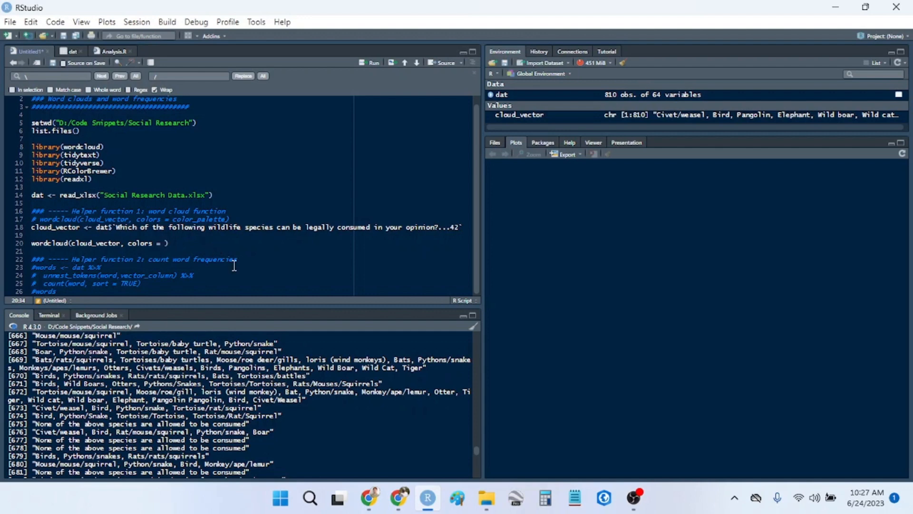
click(166, 243)
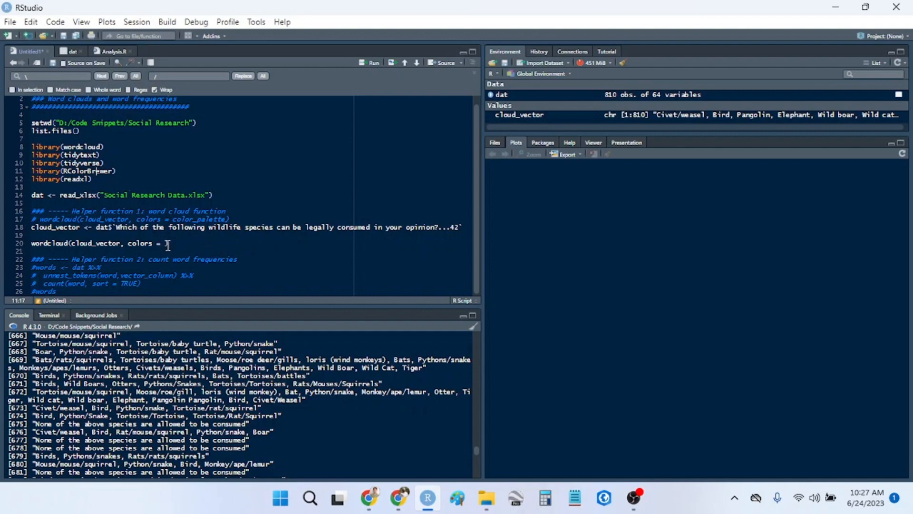
text(brewer.pal(9, "Specit")))
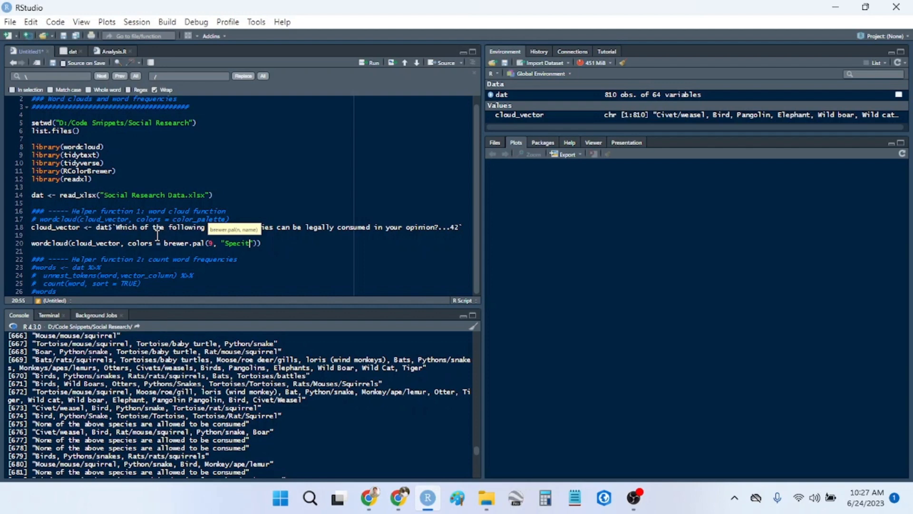
key(BackSpace)
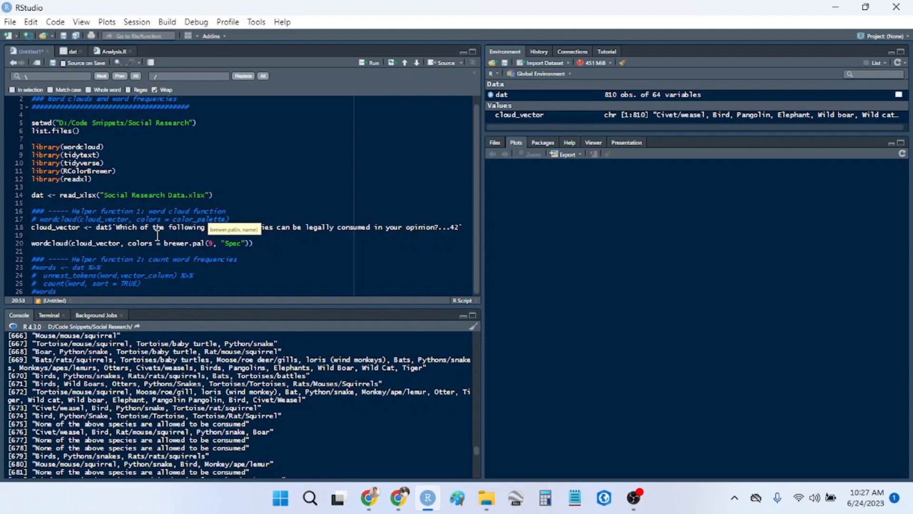
click(374, 62)
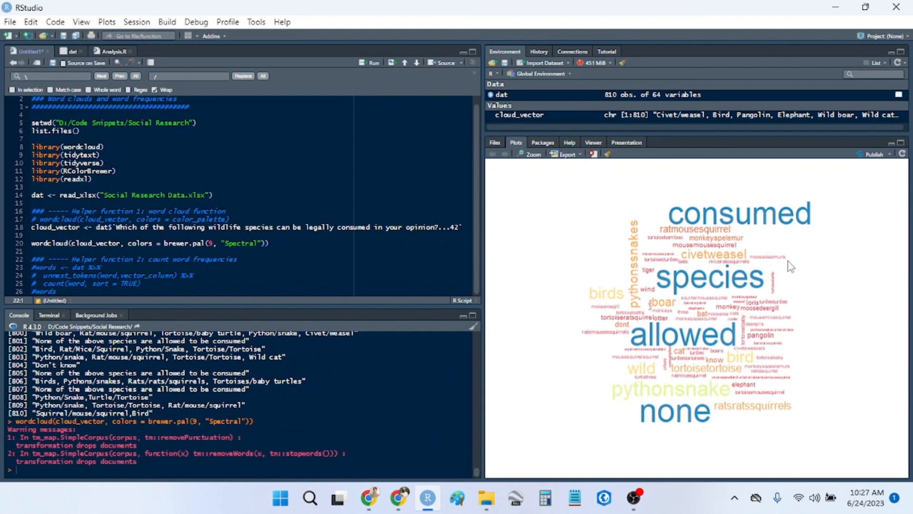
mouse_move(731, 216)
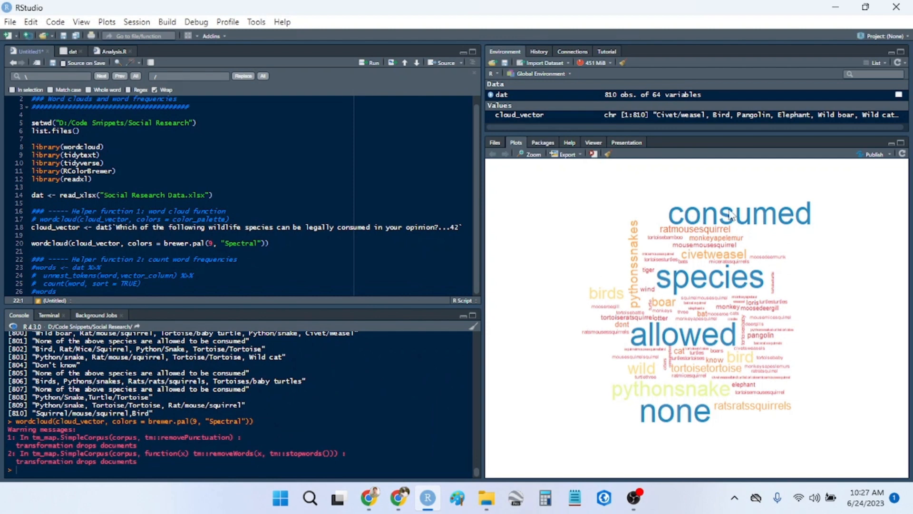
mouse_move(676, 215)
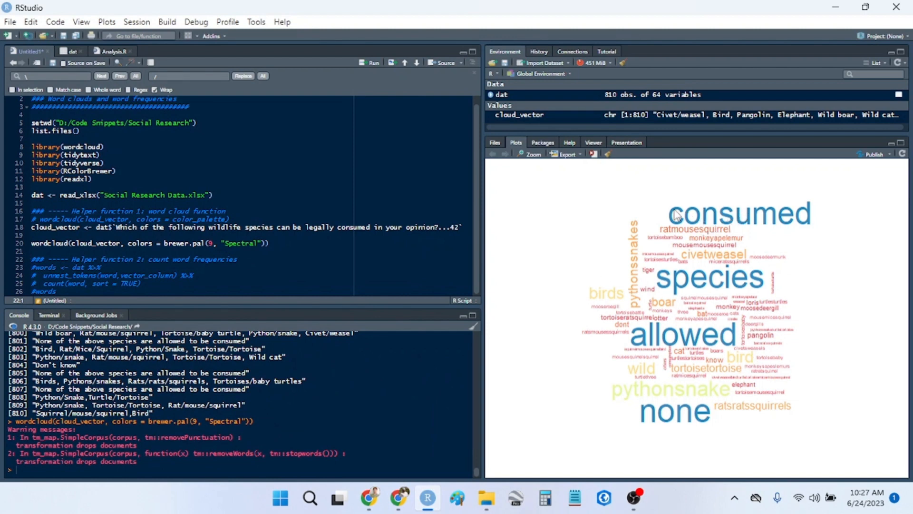
mouse_move(708, 269)
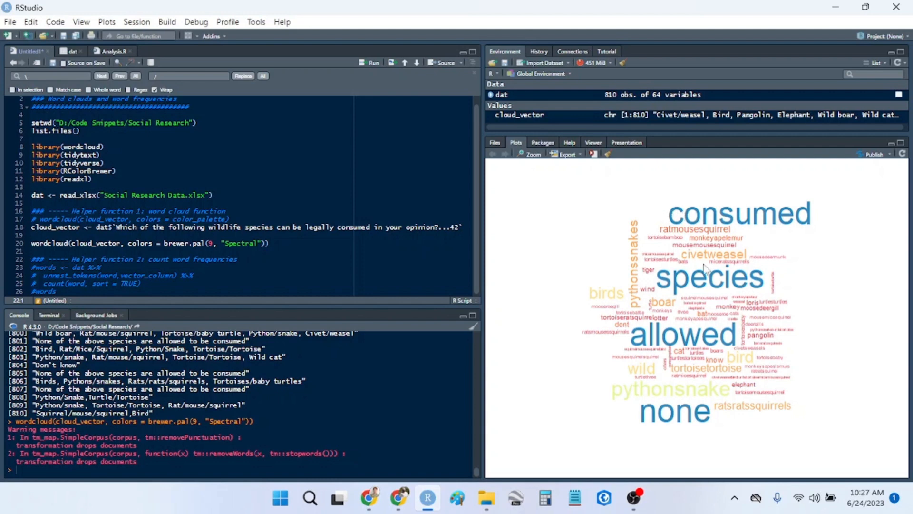
mouse_move(348, 198)
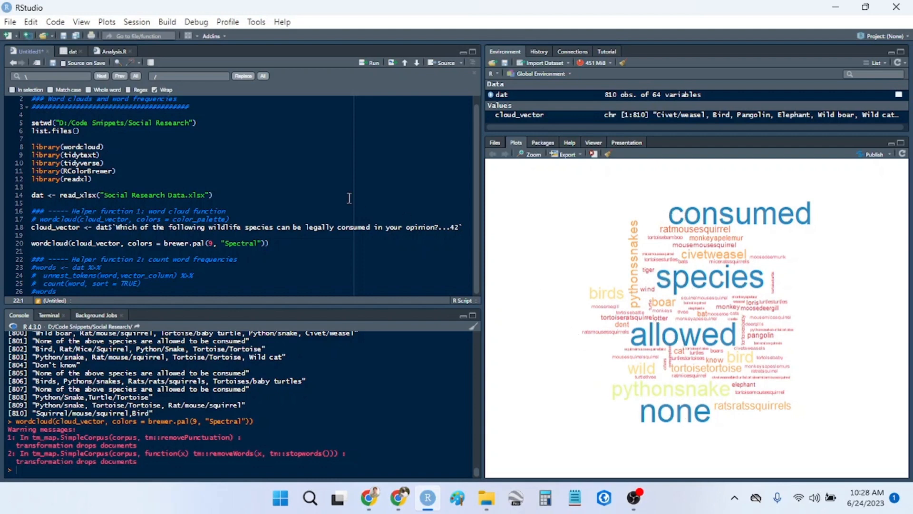
- Add cloud_vector <- tolower(cloud_vector) and a gsub() line removing consumed
click(278, 235)
text(cloud_vector <-)
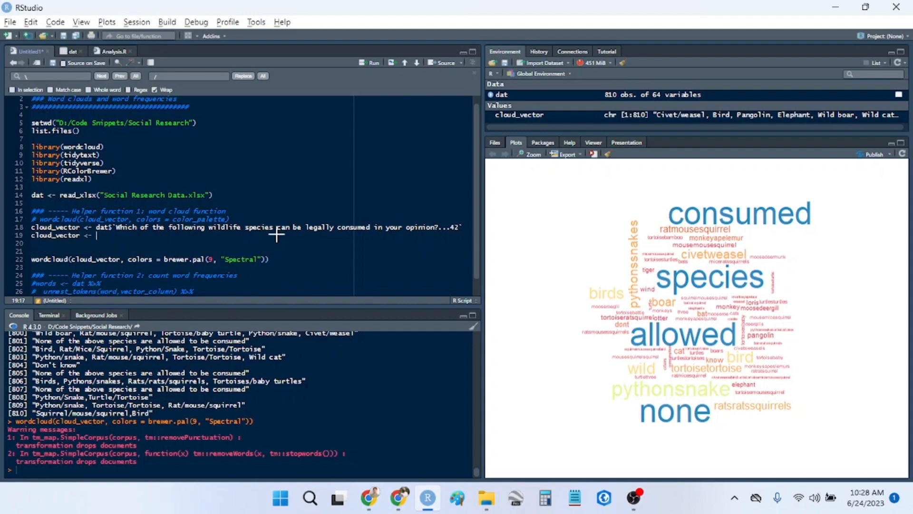
text(tolower())
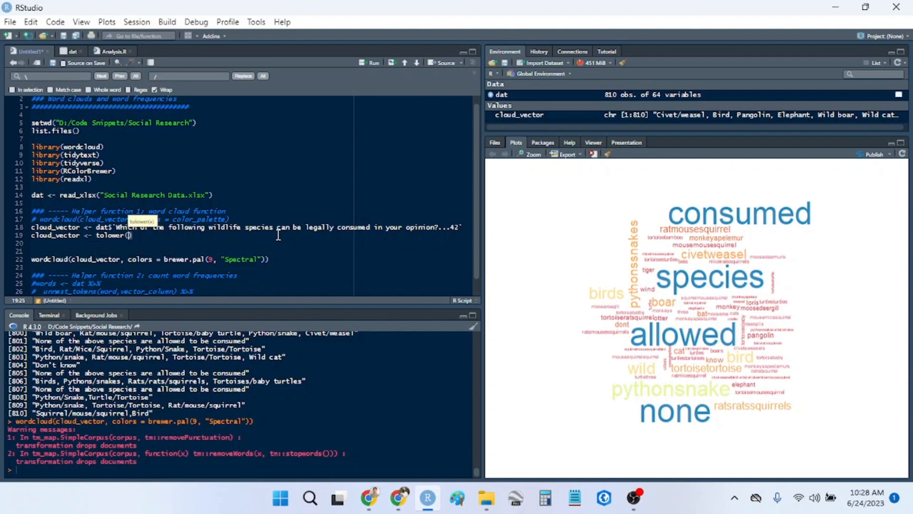
text(cloud_vector)
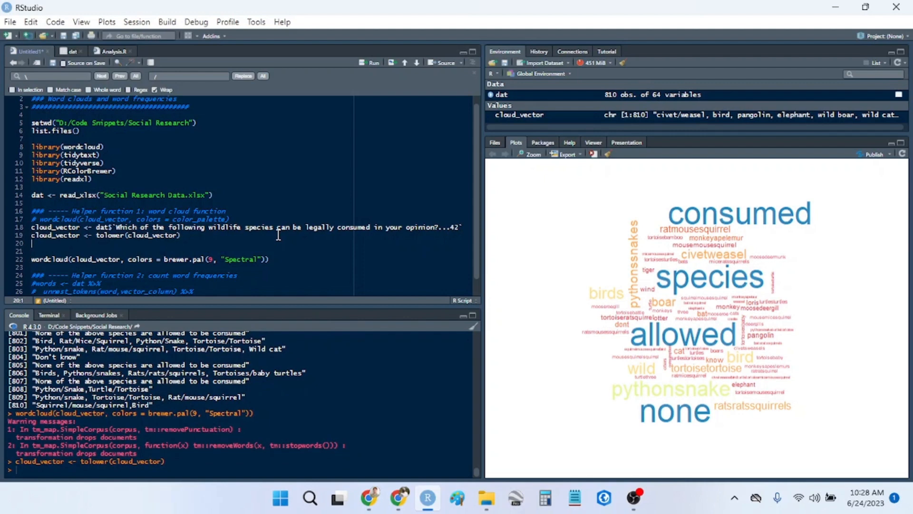
text(cloud_vector <-)
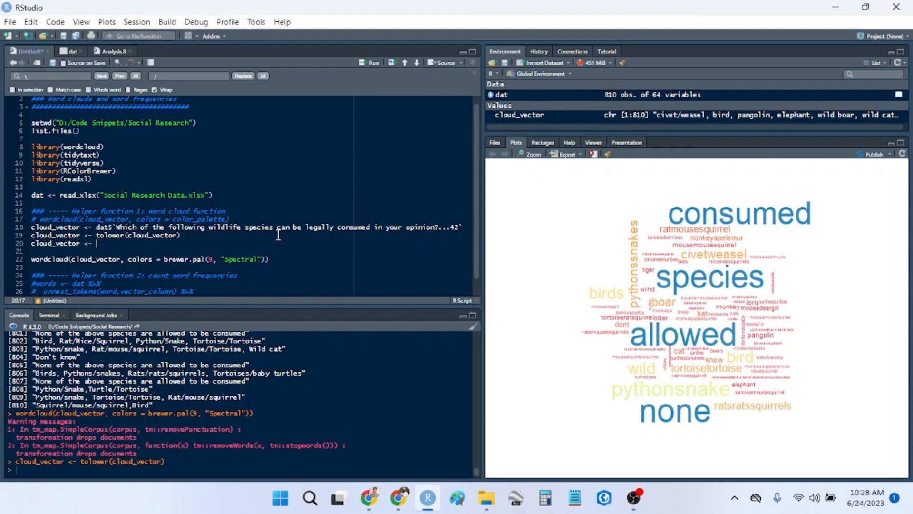
text(gsub(")
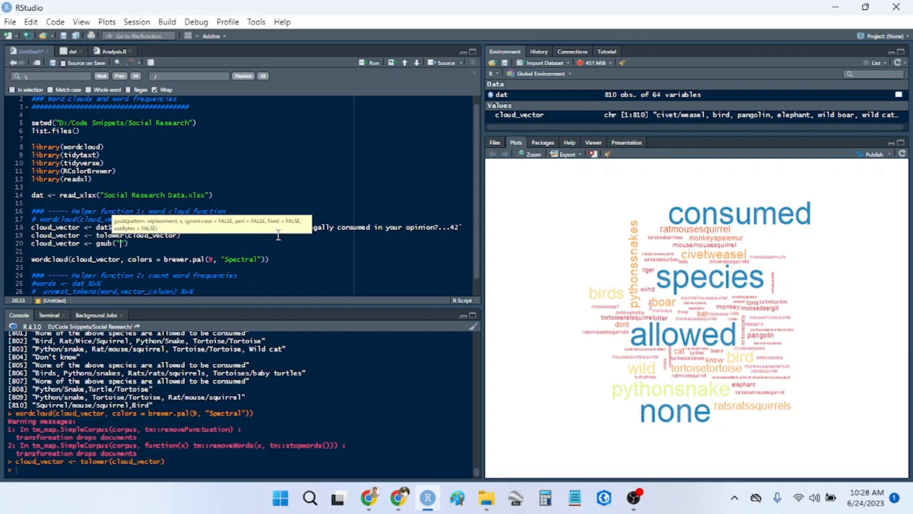
text(consumed)
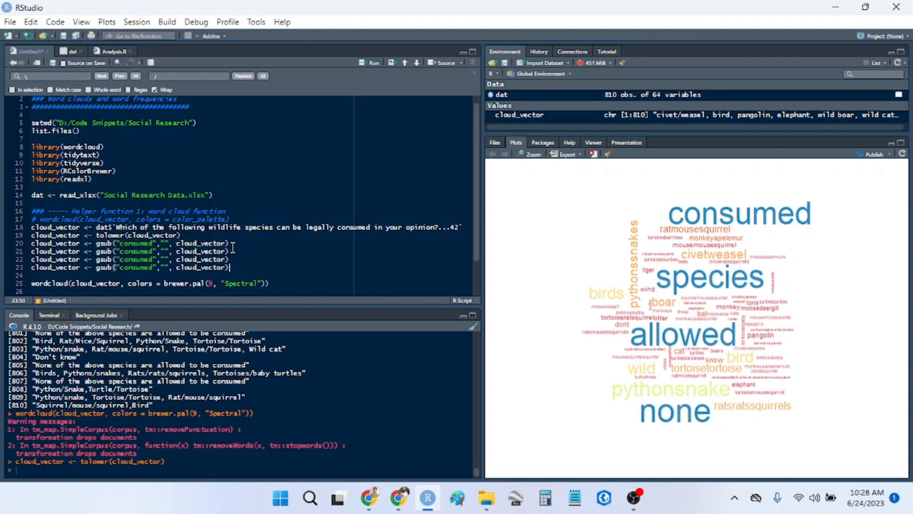
- Add further gsub() lines stripping species, allowed and none from cloud_vector
double_click(137, 252)
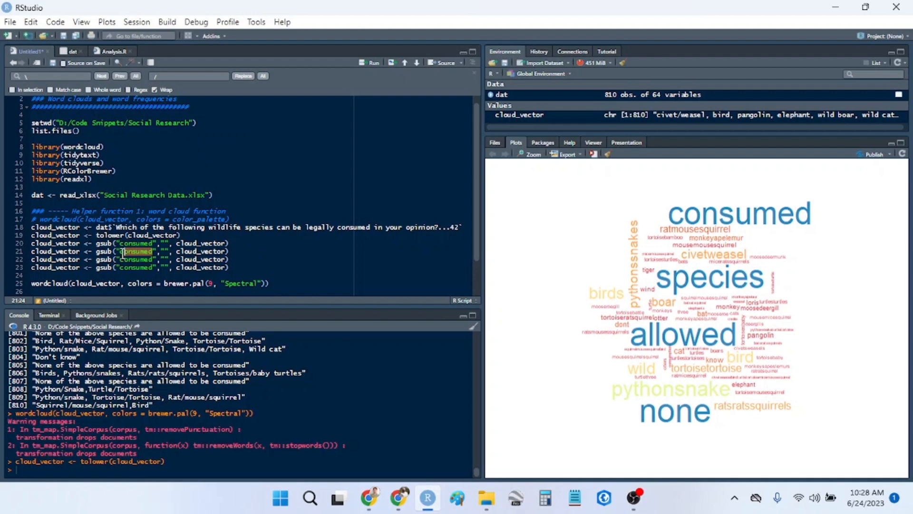
text(species)
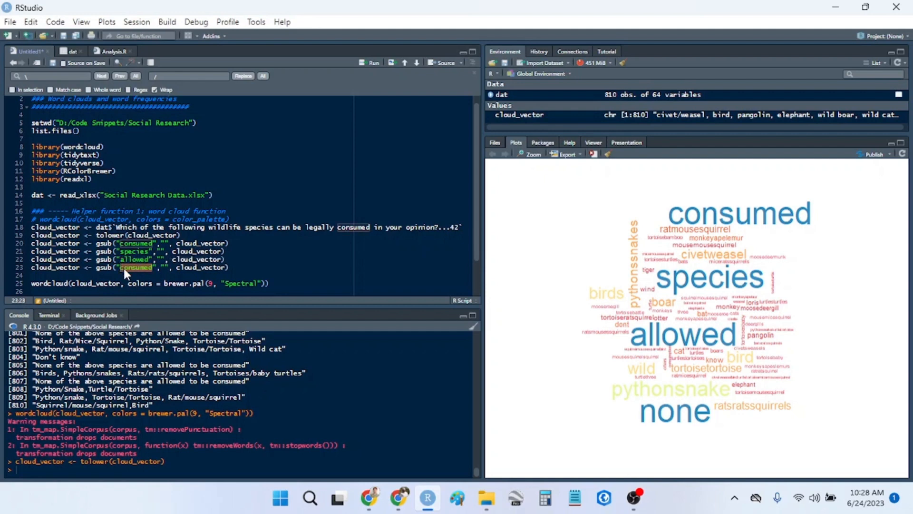
text(none)
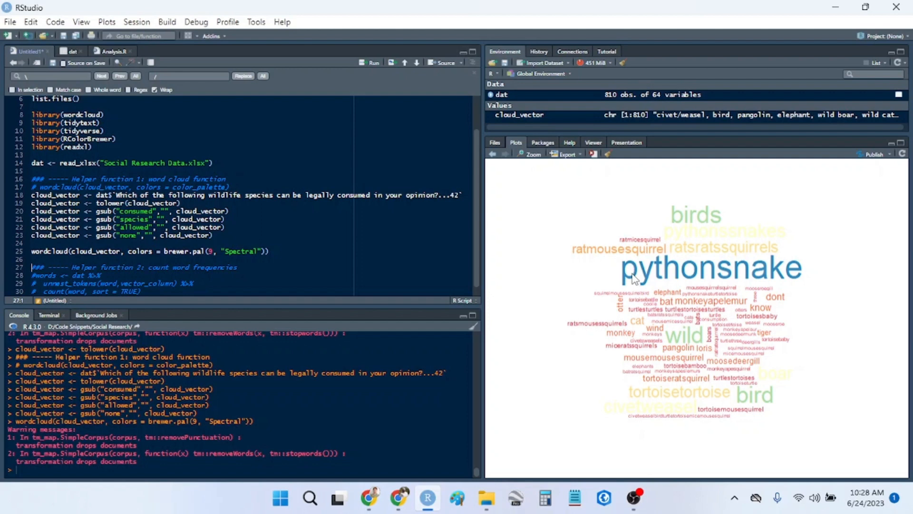
mouse_move(683, 291)
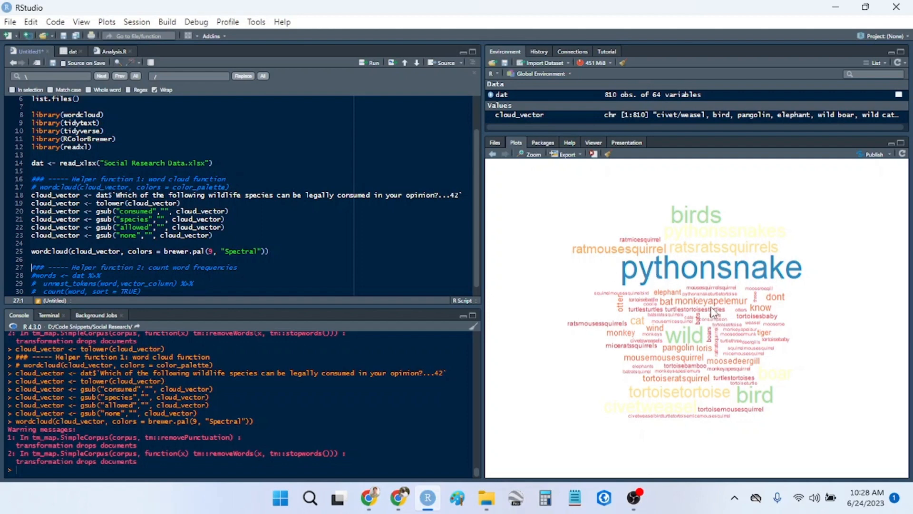
mouse_move(687, 229)
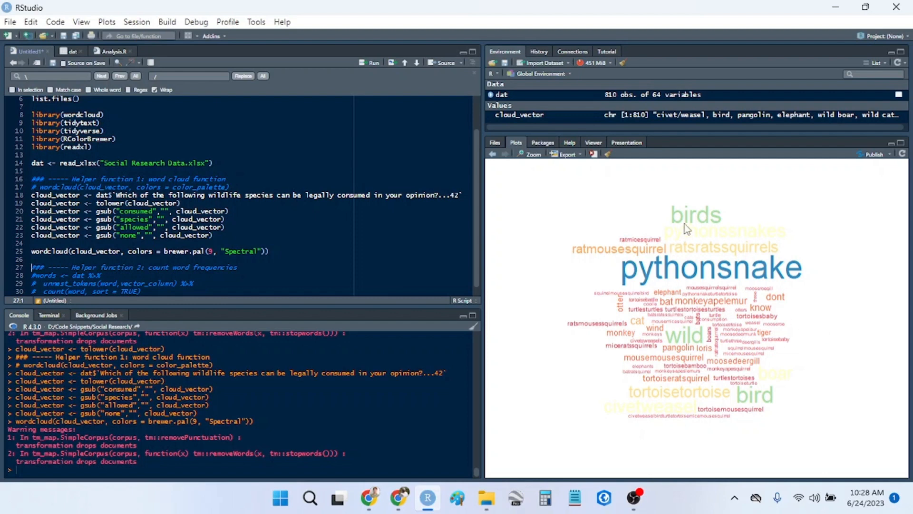
mouse_move(778, 356)
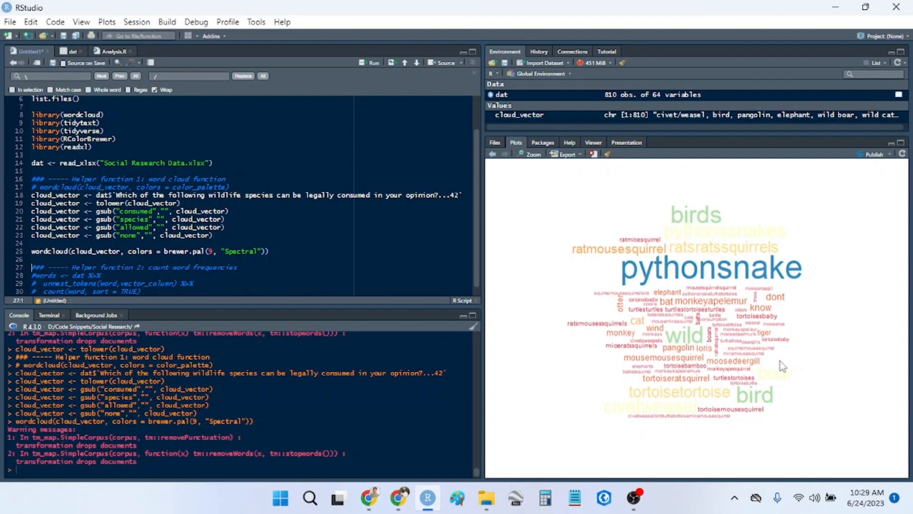
- Review the redrawn word cloud led by pythonsnake, birds, wild and bird
scroll(down, 3)
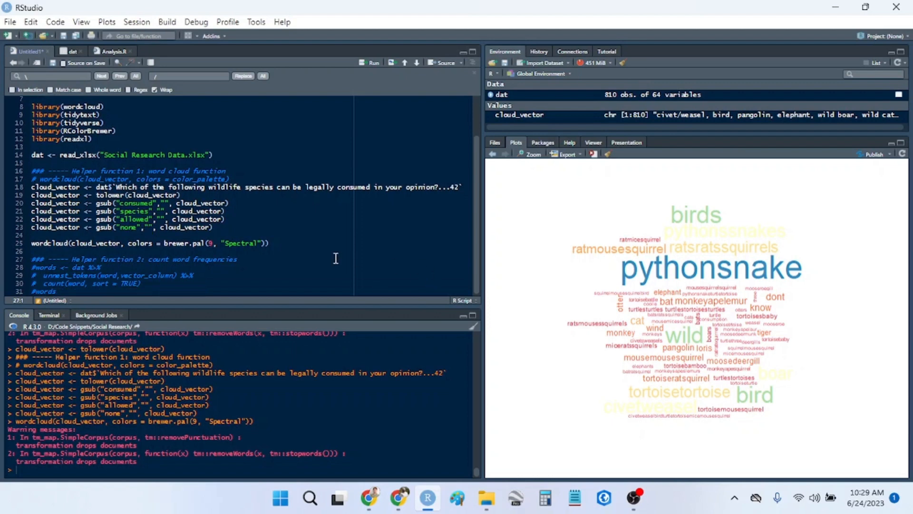
mouse_move(163, 274)
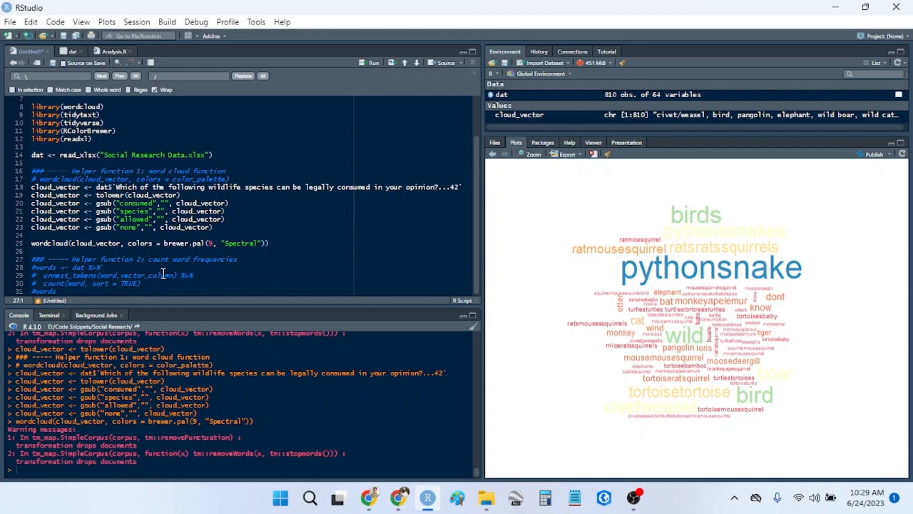
- Copy the commented word-frequency helper block and select the survey question column name
click(58, 291)
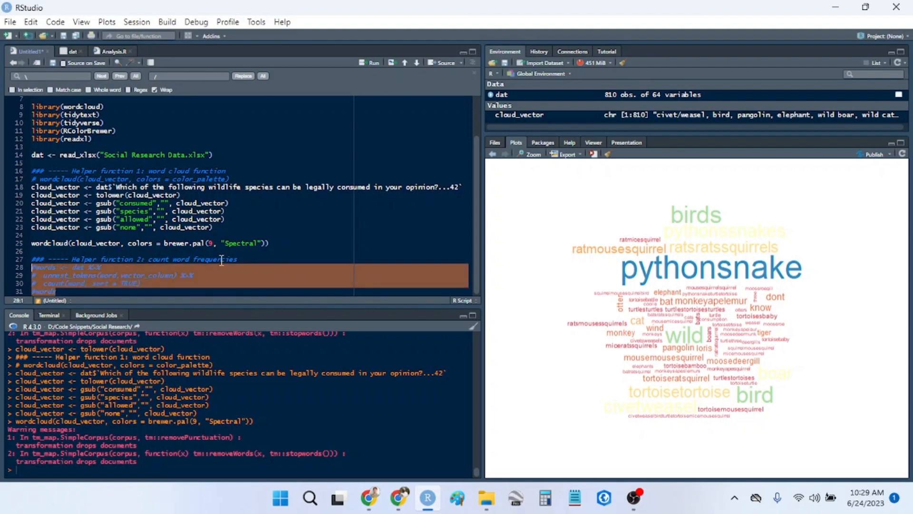
click(64, 291)
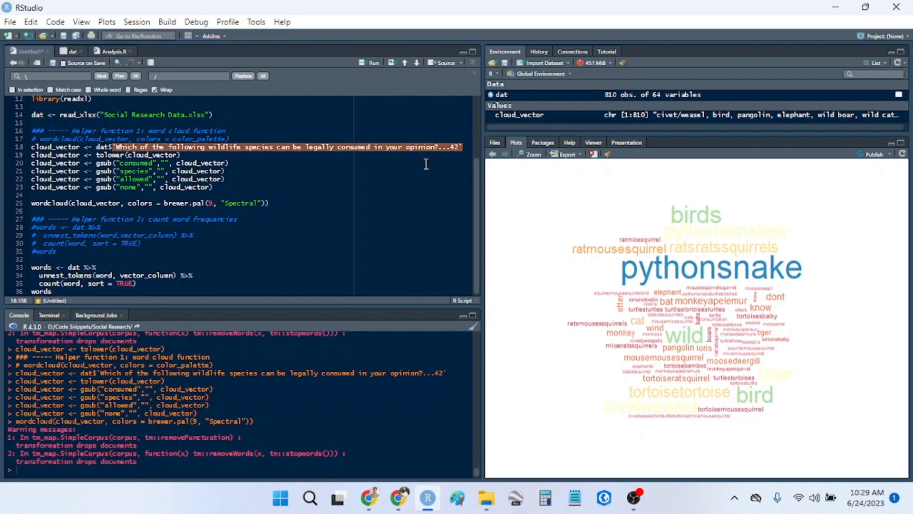
double_click(144, 274)
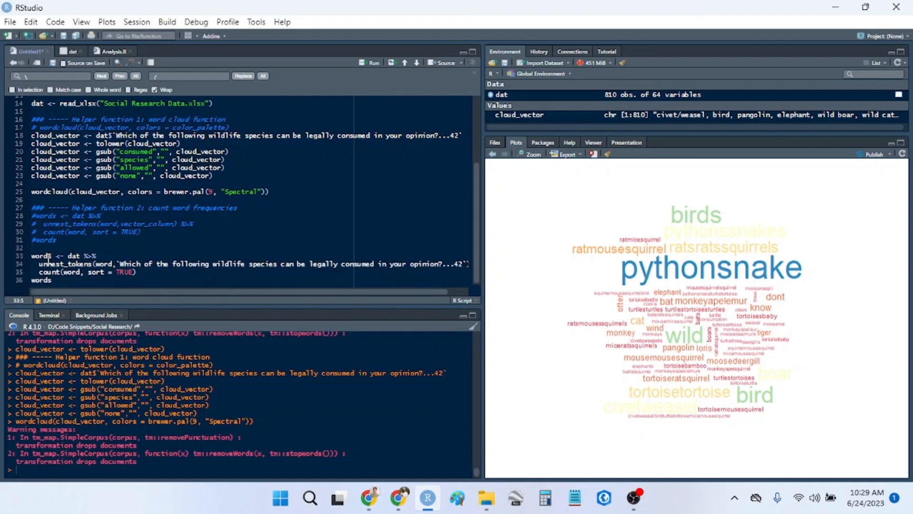
scroll(up, 3)
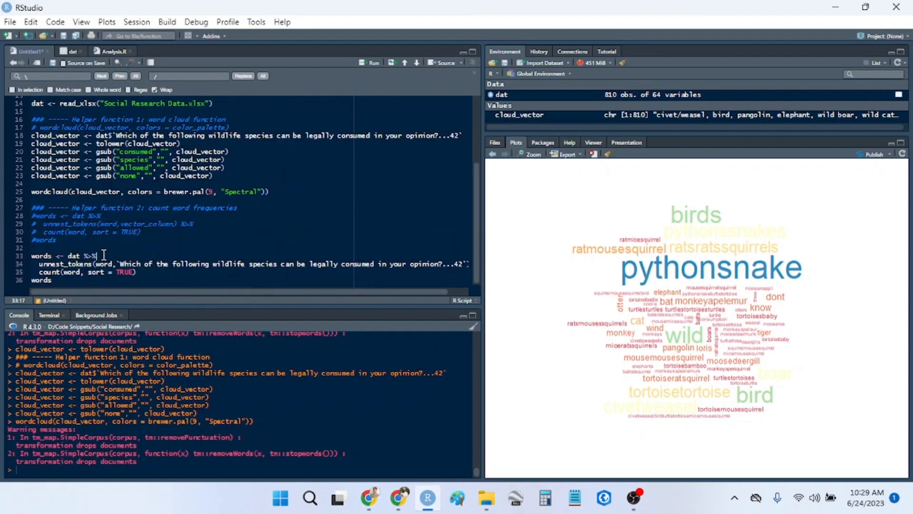
- Paste the column into unnest_tokens(), keep count(word, sort = TRUE), and run the pipeline
click(400, 260)
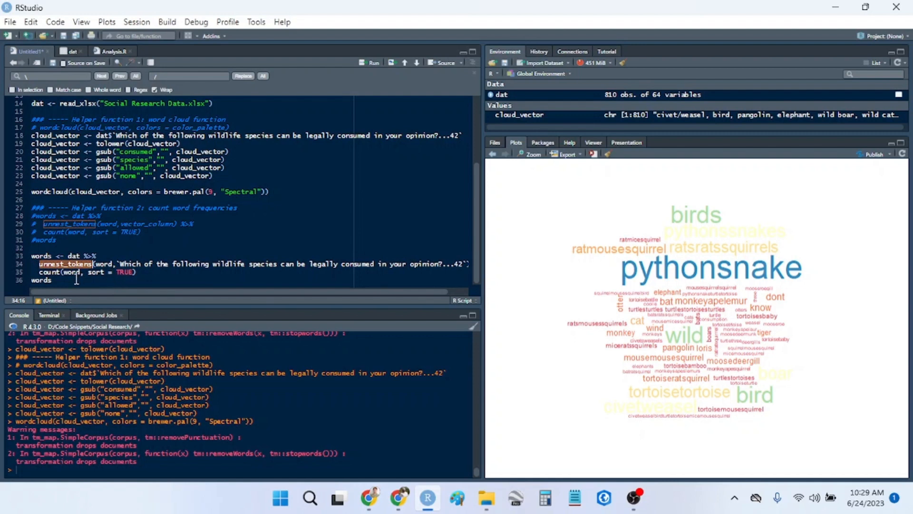
click(72, 272)
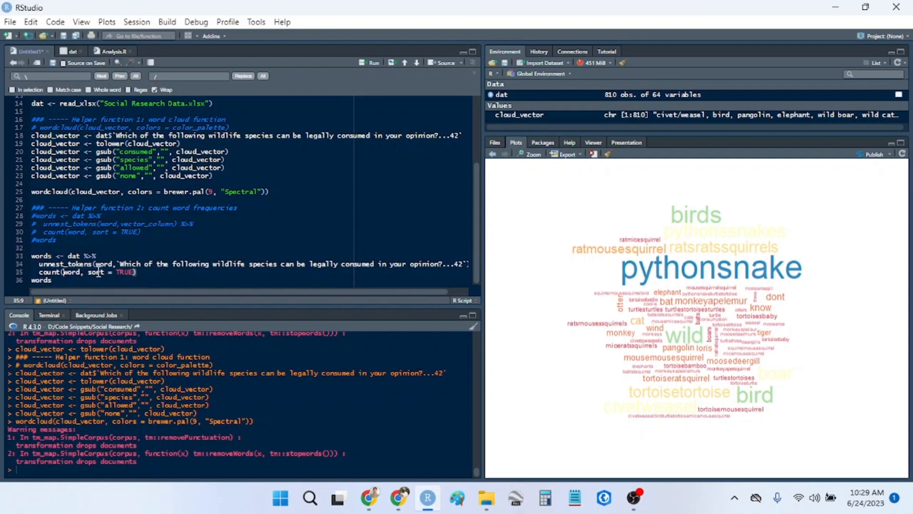
double_click(109, 272)
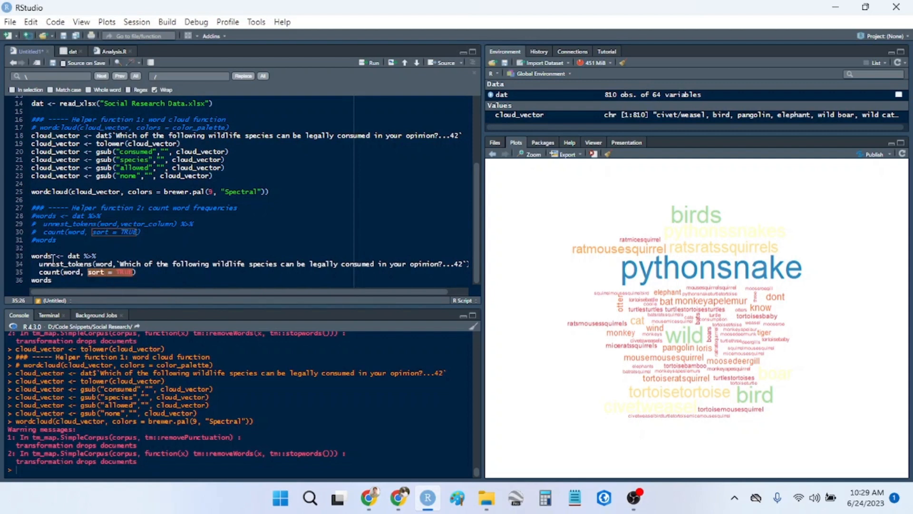
click(373, 63)
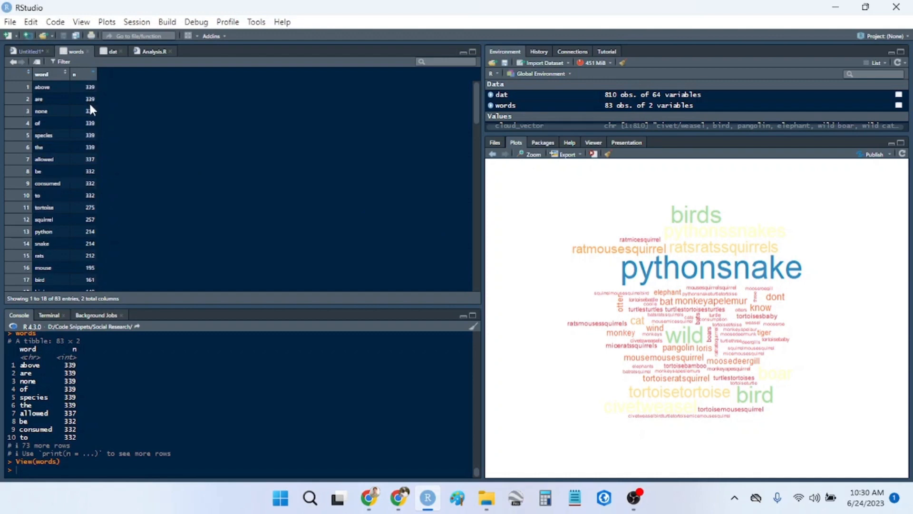
- Browse the 83-row words table past above, are, none down to tortoise, squirrel, python, snake
scroll(down, 3)
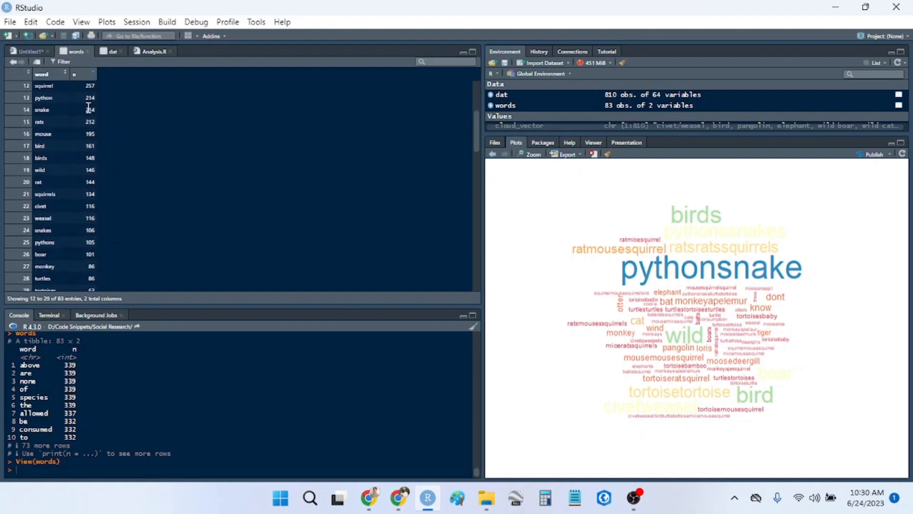
scroll(down, 3)
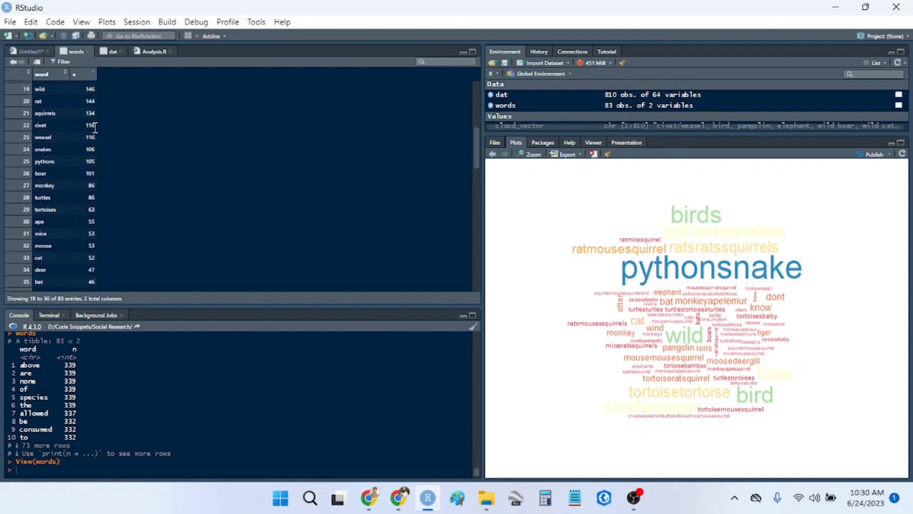
scroll(up, 3)
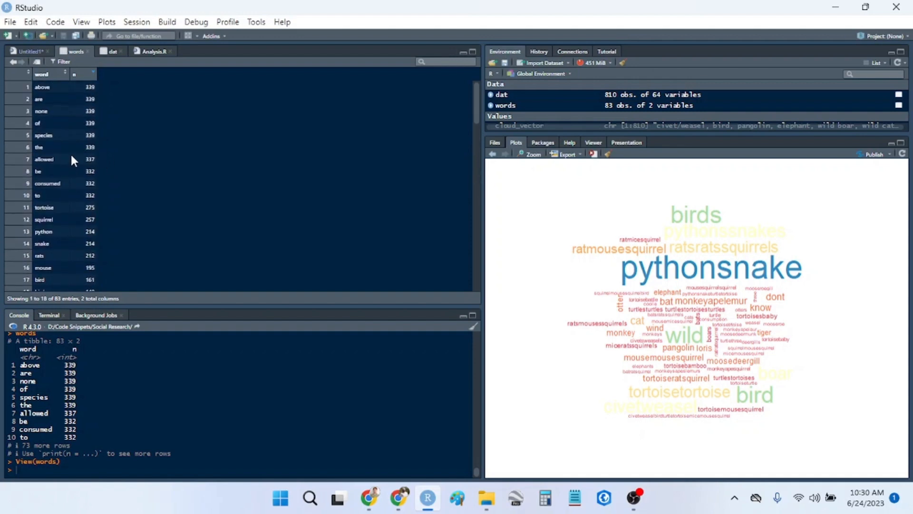
scroll(down, 3)
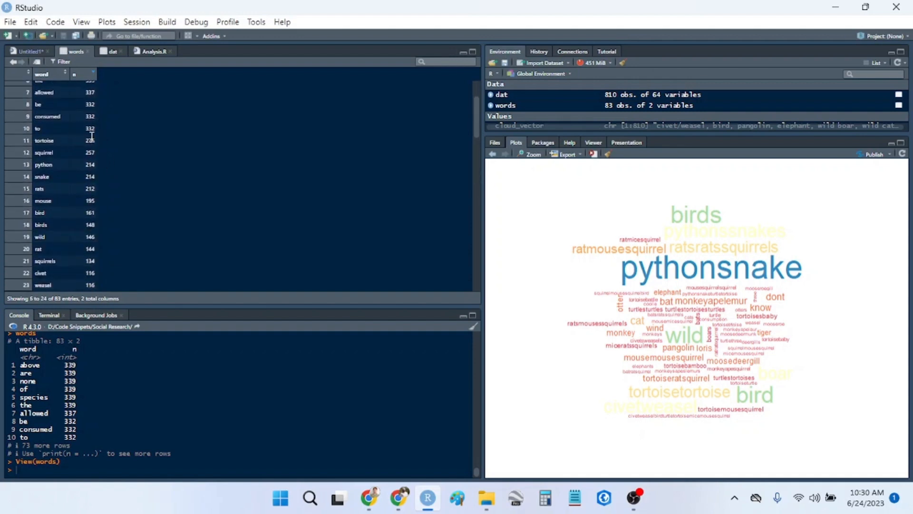